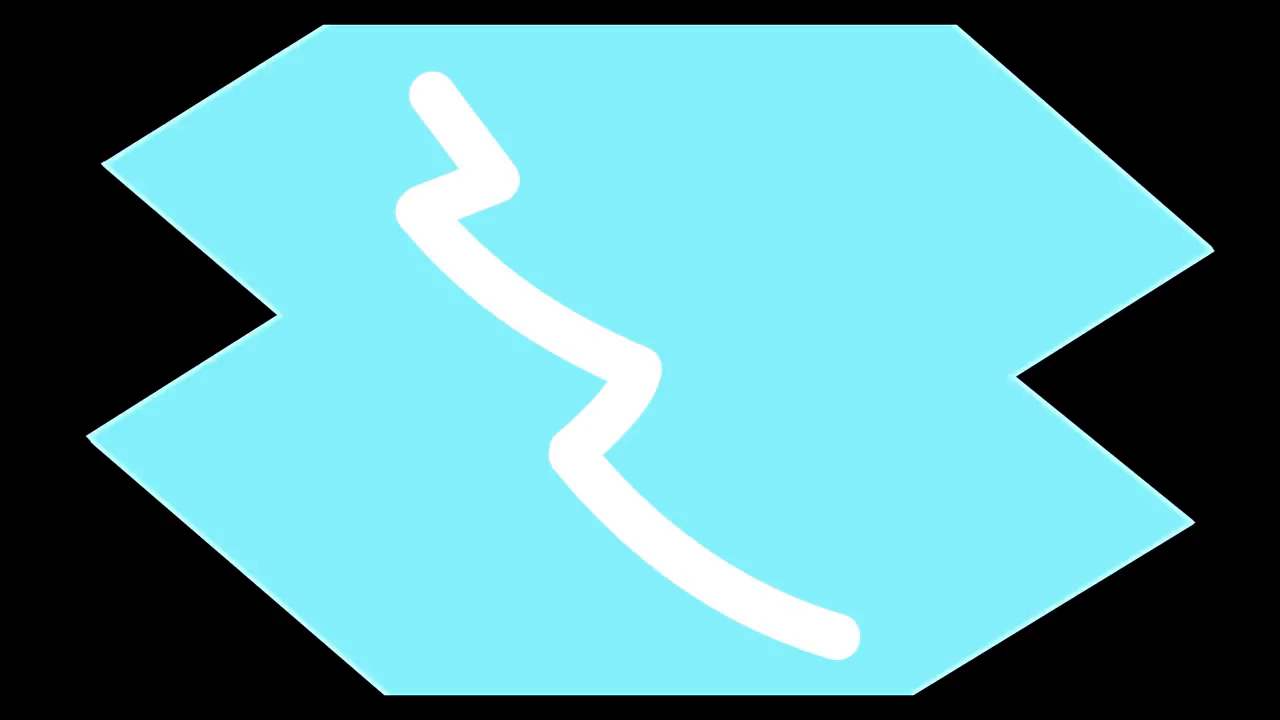
Undo the white squiggle stroke, leaving the plain cyan zigzag-edged shape on black.
key(ctrl+z)
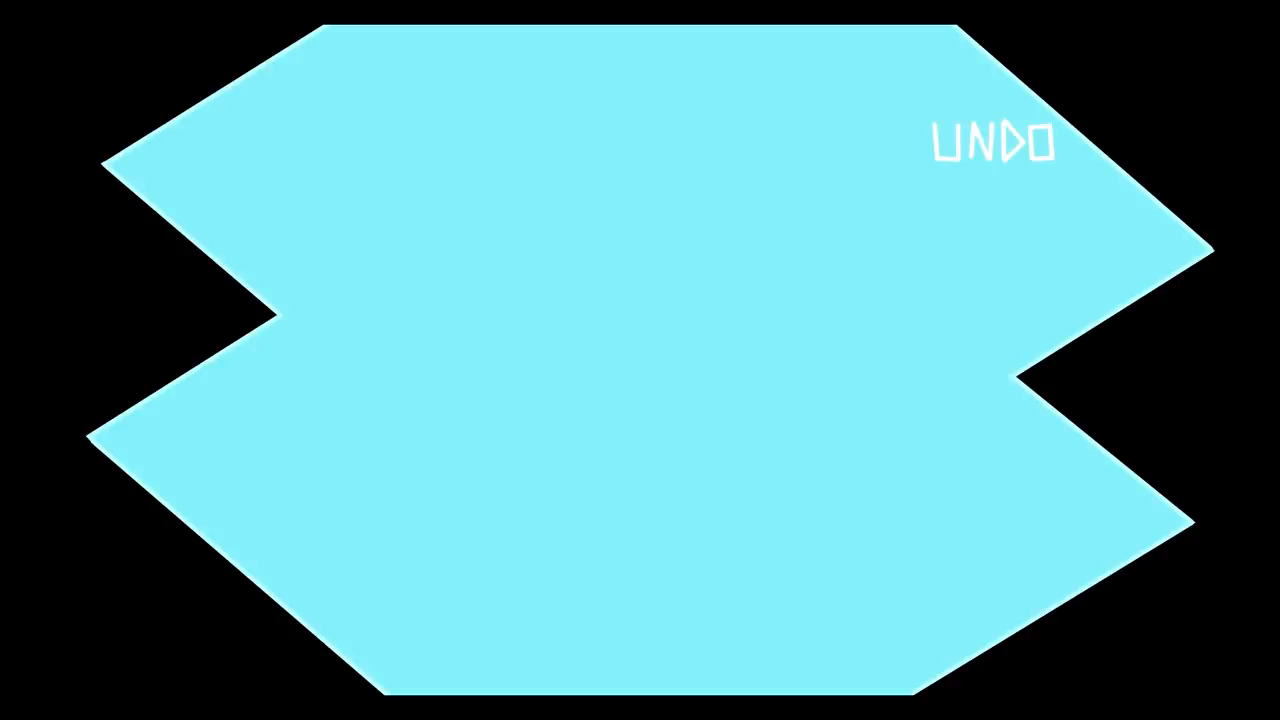
click(990, 142)
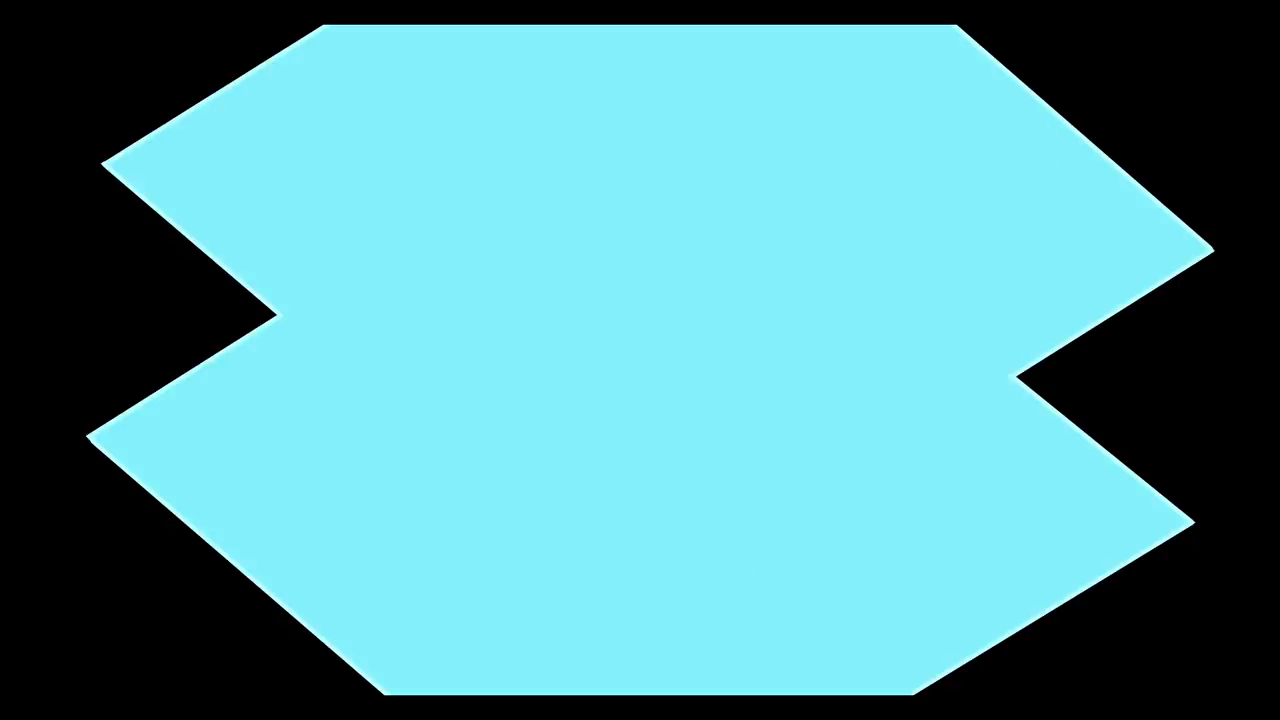